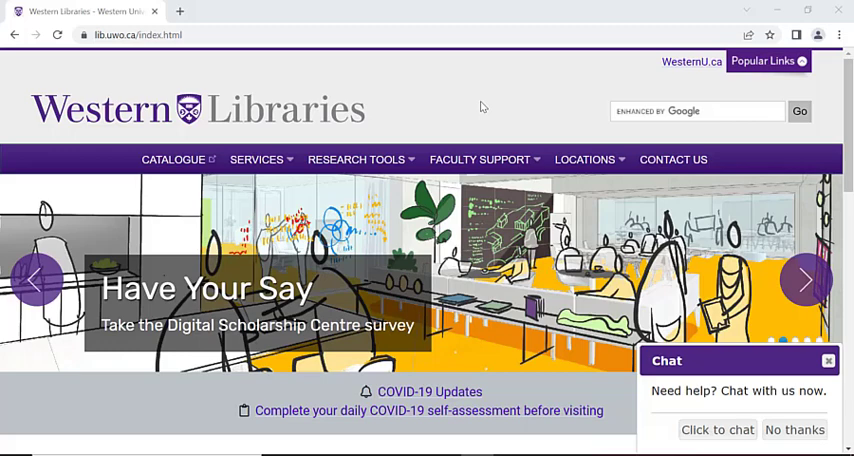
{"action": "mouse_move", "coordinate": [480, 107]}
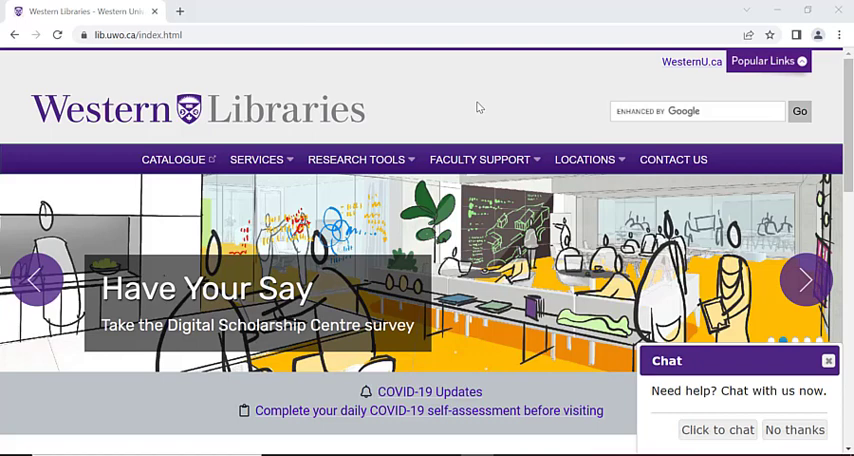
{"action": "mouse_move", "coordinate": [481, 125]}
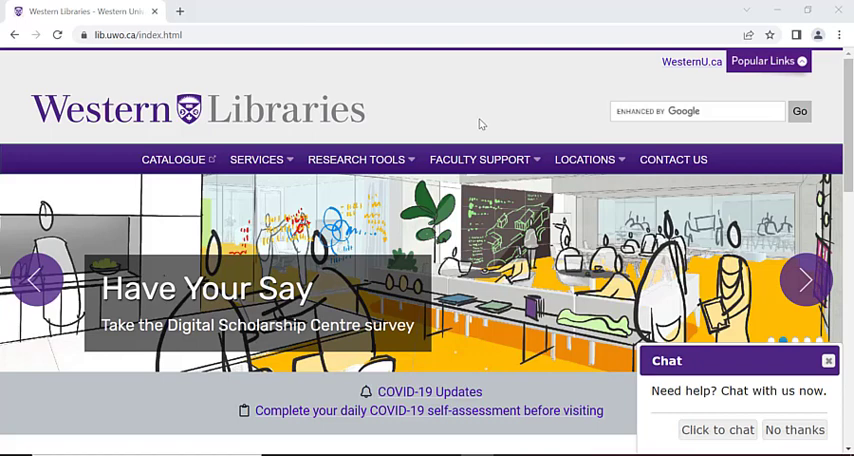
- Scroll down the Western Libraries home page to the Find and Top Databases links
{"action": "scroll", "scroll_direction": "down", "scroll_amount": 3}
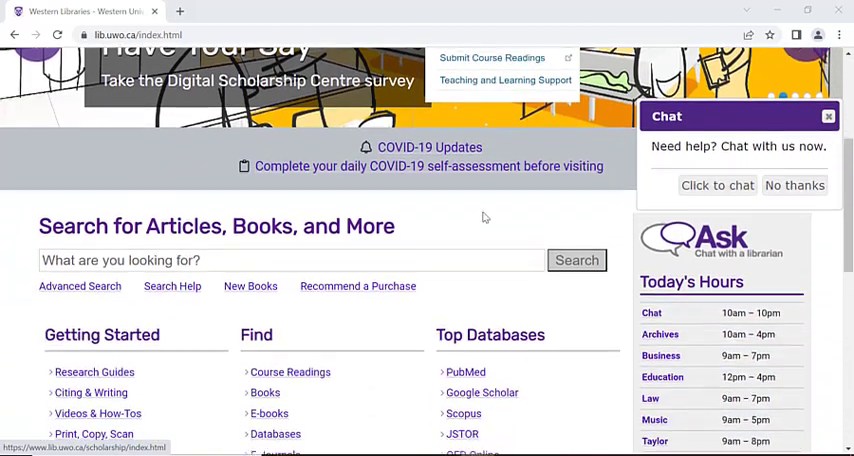
{"action": "scroll", "scroll_direction": "down", "scroll_amount": 3}
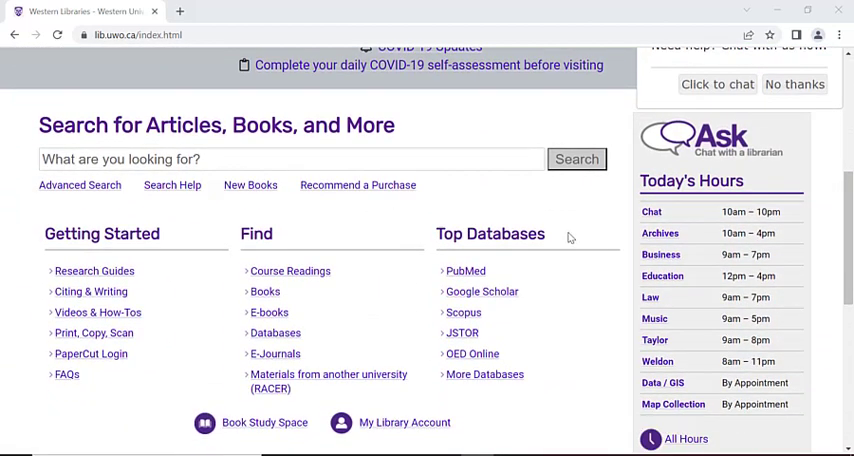
{"action": "mouse_move", "coordinate": [485, 374]}
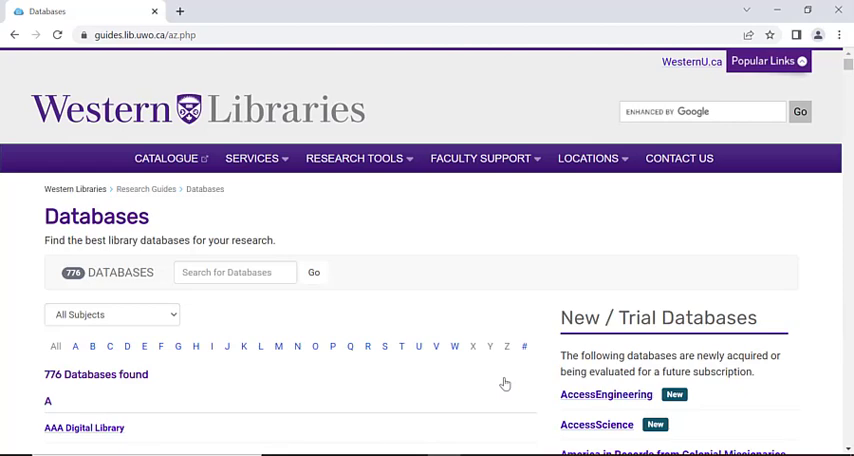
- Search the database list for 'Nexis Uni' and browse the two results
{"action": "scroll", "scroll_direction": "down", "scroll_amount": 3}
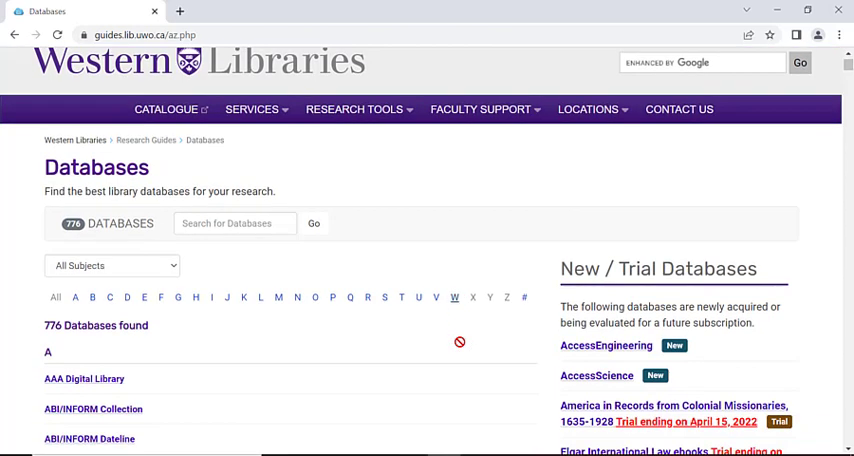
{"action": "mouse_move", "coordinate": [297, 297]}
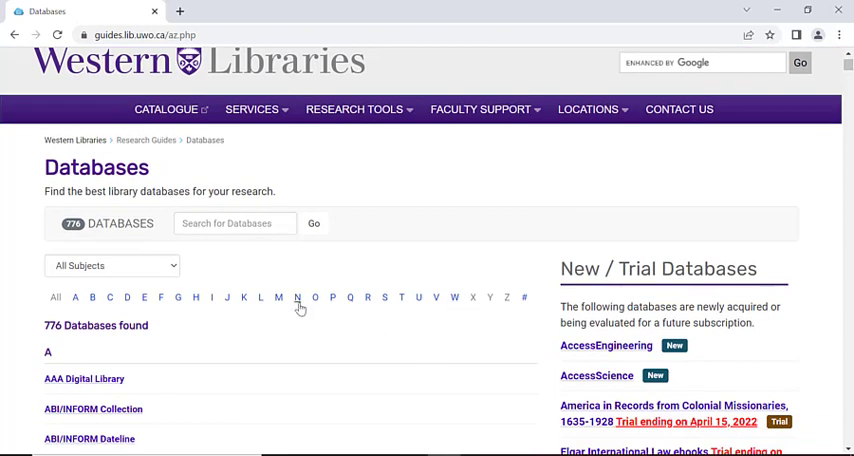
{"action": "mouse_move", "coordinate": [256, 250]}
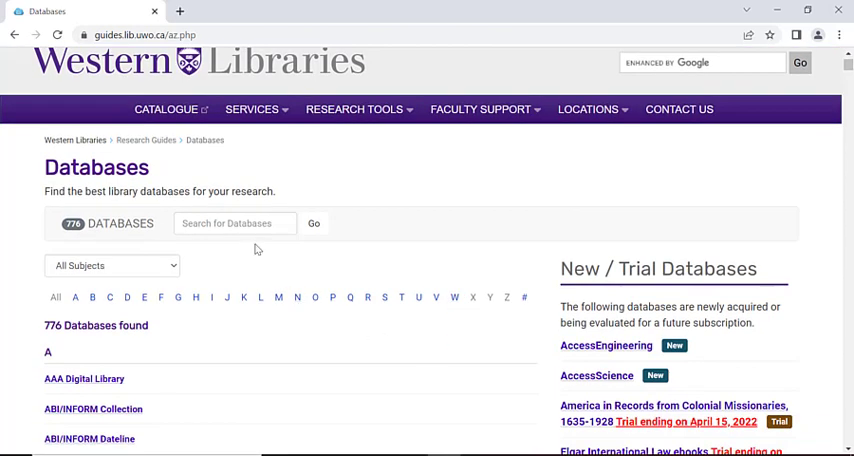
{"action": "type", "text": "Ne"}
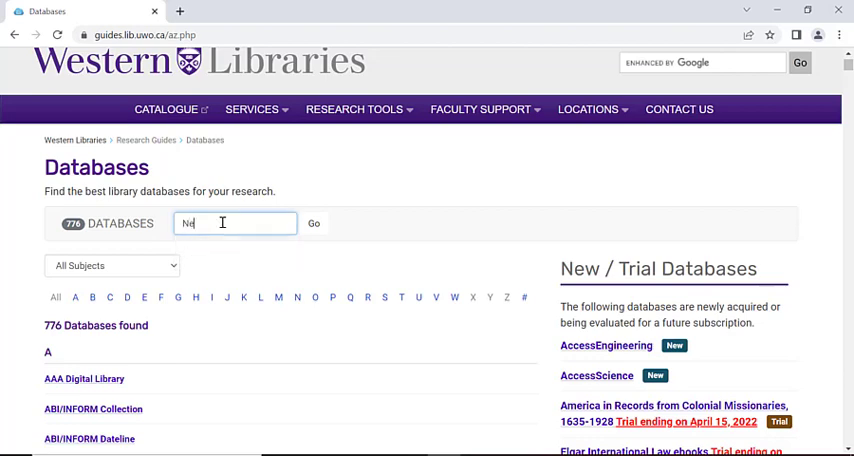
{"action": "type", "text": "Nexis Uni"}
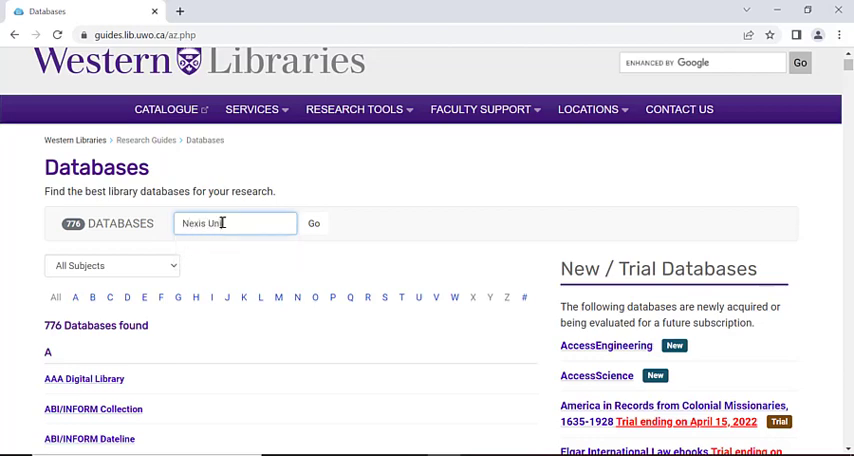
{"action": "left_click", "coordinate": [313, 223]}
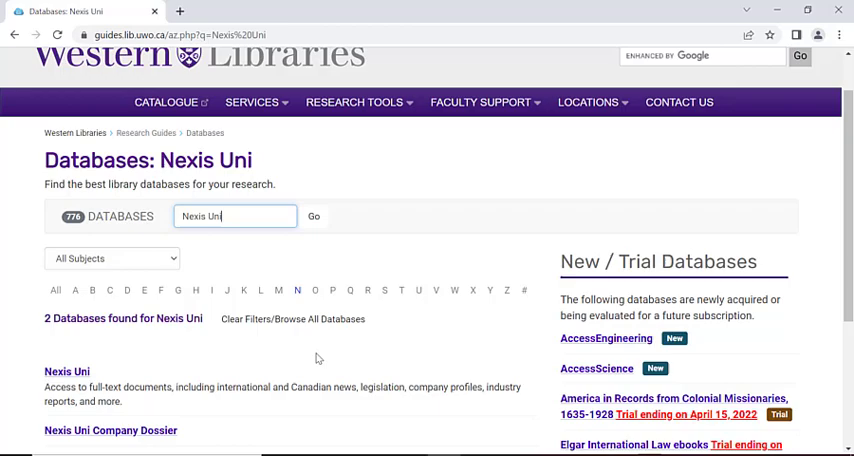
{"action": "scroll", "scroll_direction": "down", "scroll_amount": 3}
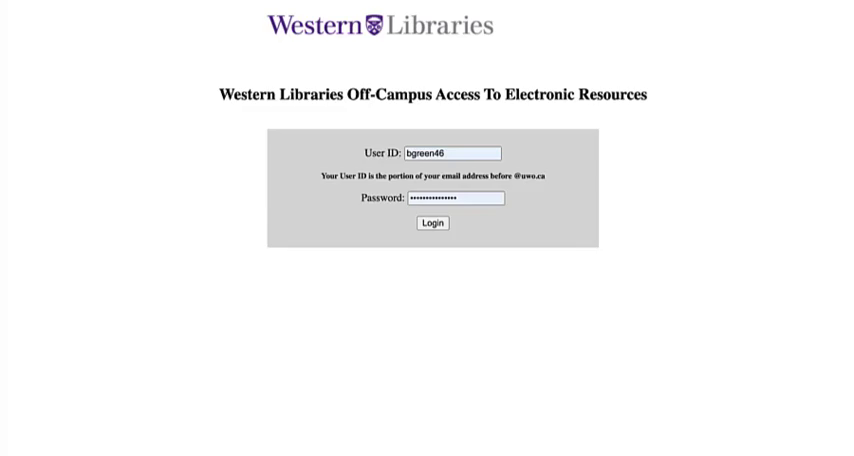
- Submit the off-campus login credentials to reach the Nexis Uni home page
{"action": "left_click", "coordinate": [432, 223]}
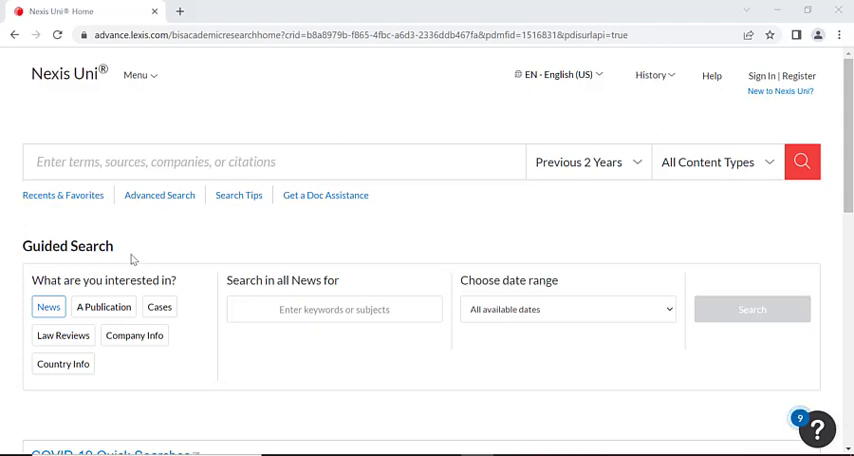
{"action": "scroll", "scroll_direction": "down", "scroll_amount": 3}
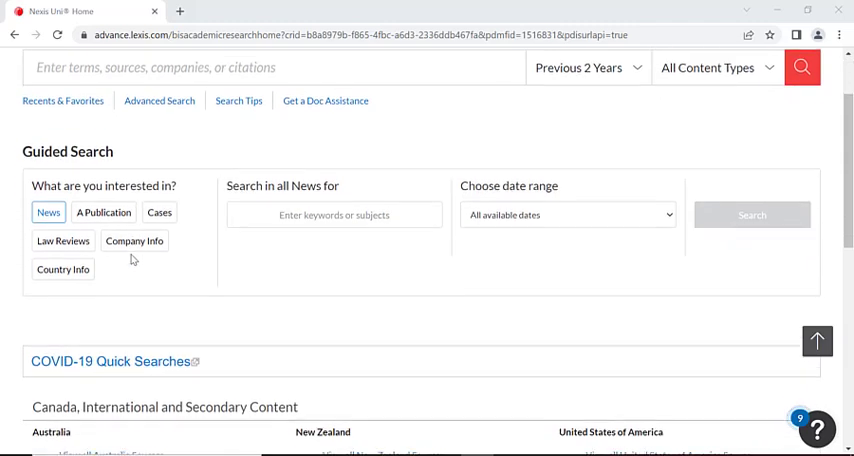
{"action": "scroll", "scroll_direction": "down", "scroll_amount": 3}
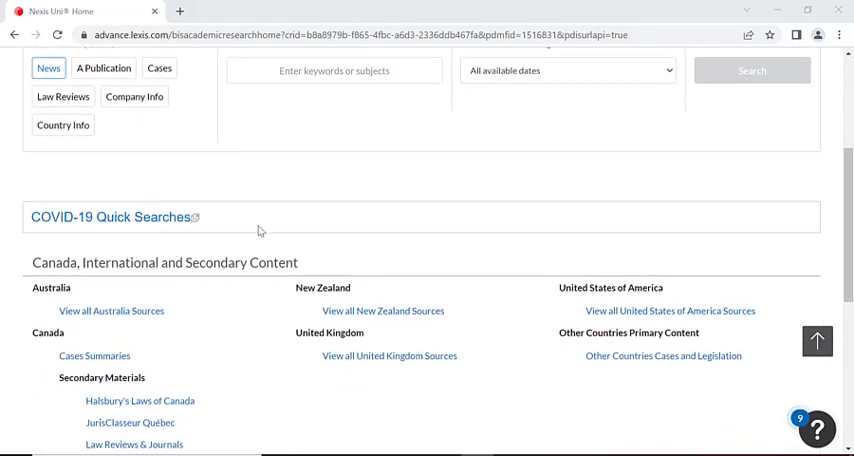
{"action": "mouse_move", "coordinate": [285, 231]}
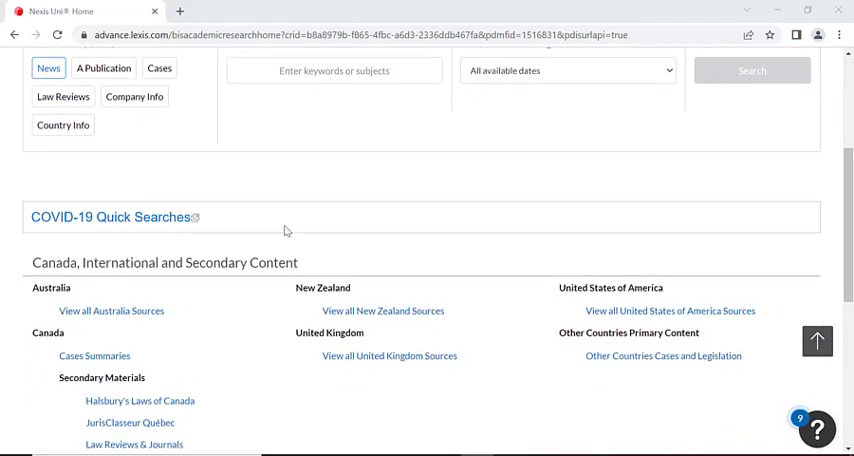
{"action": "mouse_move", "coordinate": [320, 268]}
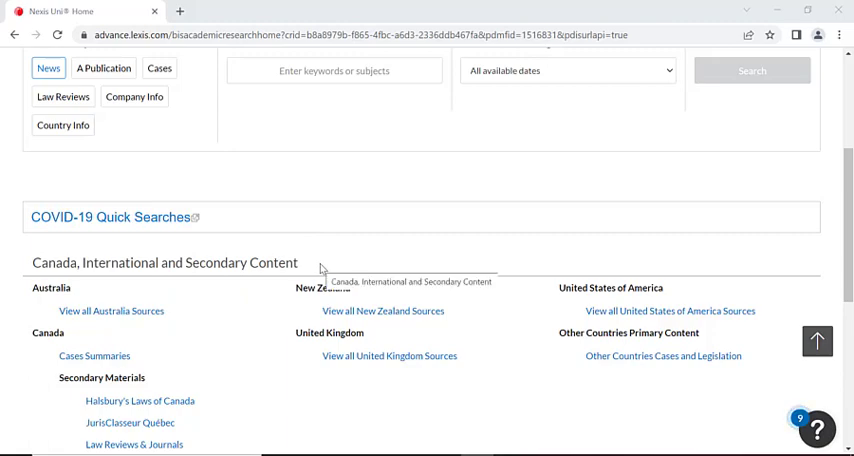
{"action": "scroll", "scroll_direction": "down", "scroll_amount": 3}
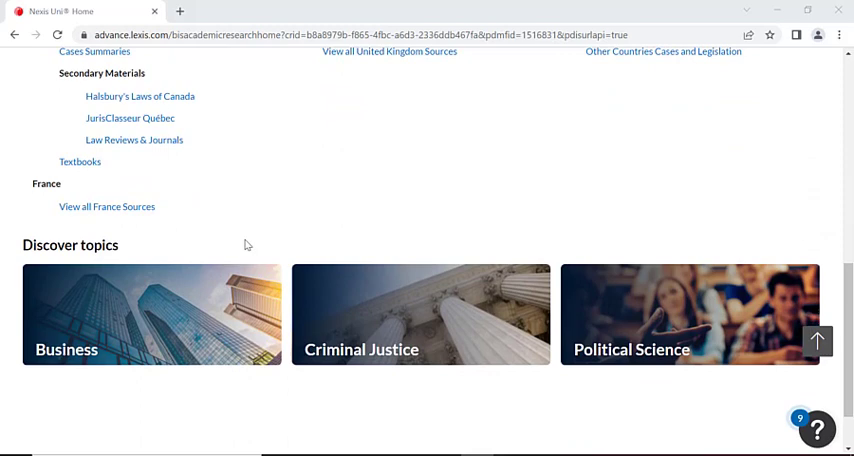
{"action": "mouse_move", "coordinate": [128, 249]}
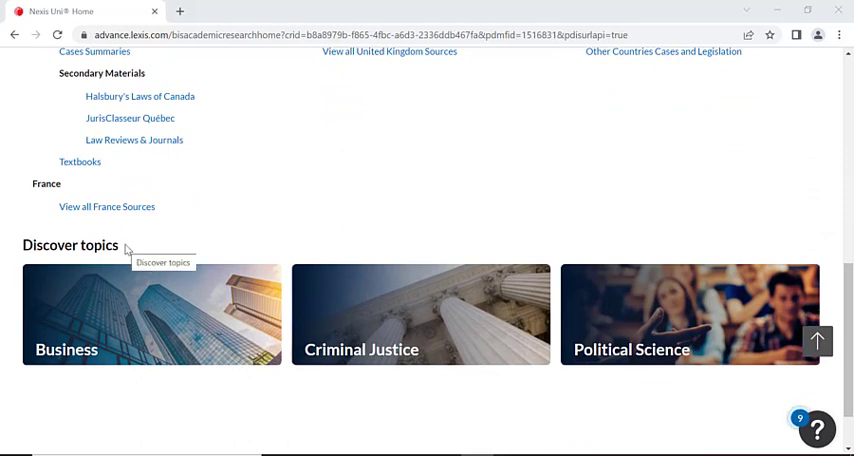
{"action": "mouse_move", "coordinate": [294, 224]}
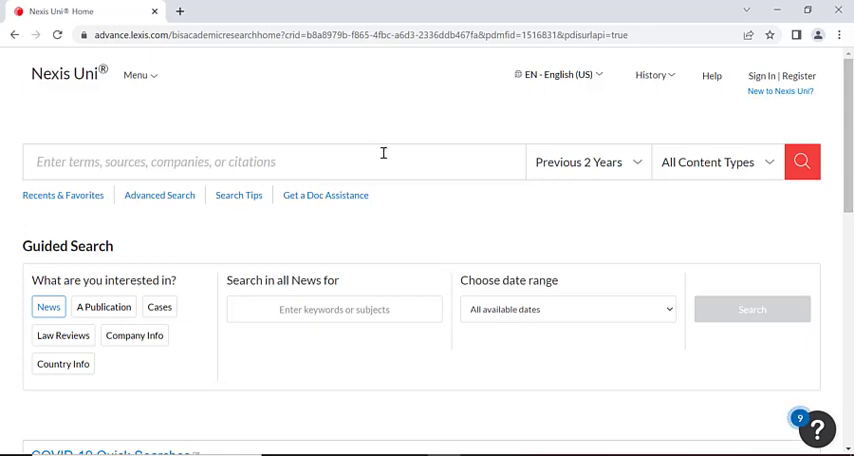
{"action": "mouse_move", "coordinate": [654, 207]}
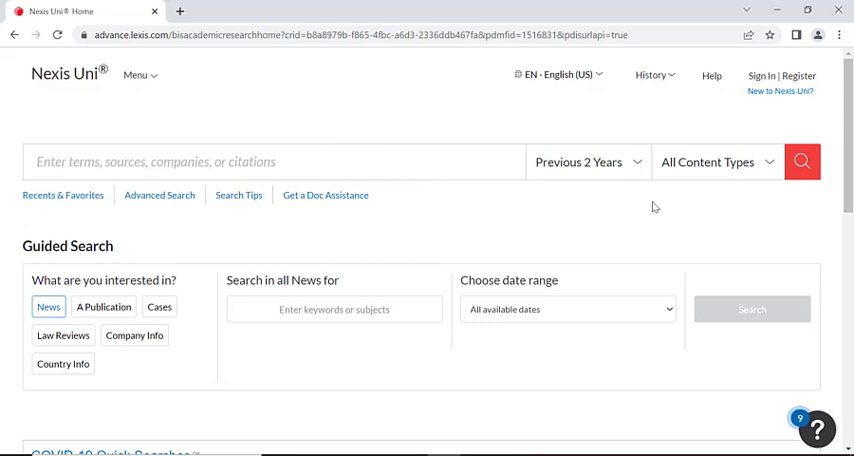
{"action": "mouse_move", "coordinate": [737, 157]}
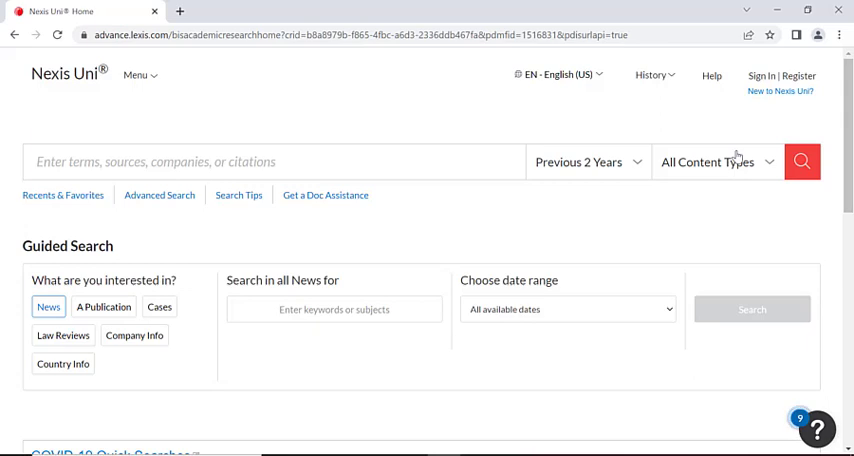
- Change the search content type from All Content Types to News
{"action": "left_click", "coordinate": [717, 161]}
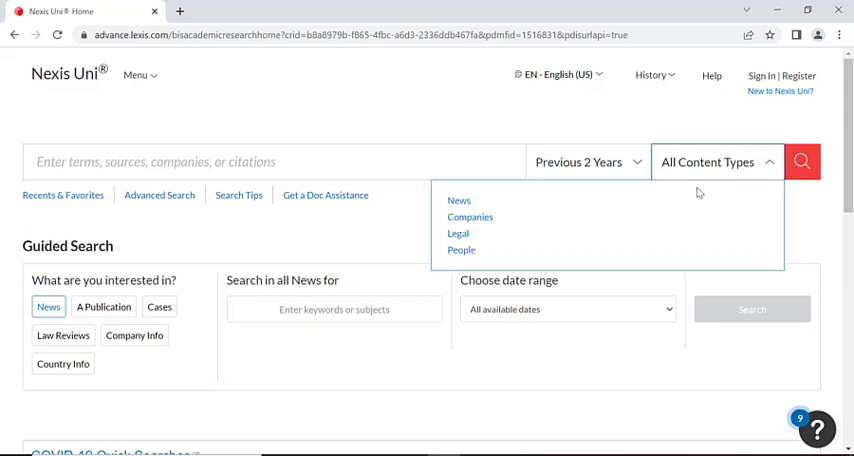
{"action": "left_click", "coordinate": [458, 201]}
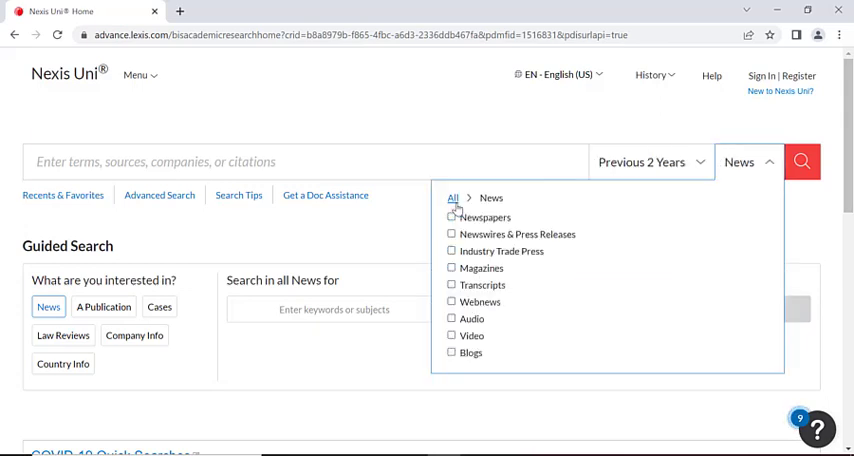
{"action": "mouse_move", "coordinate": [596, 212]}
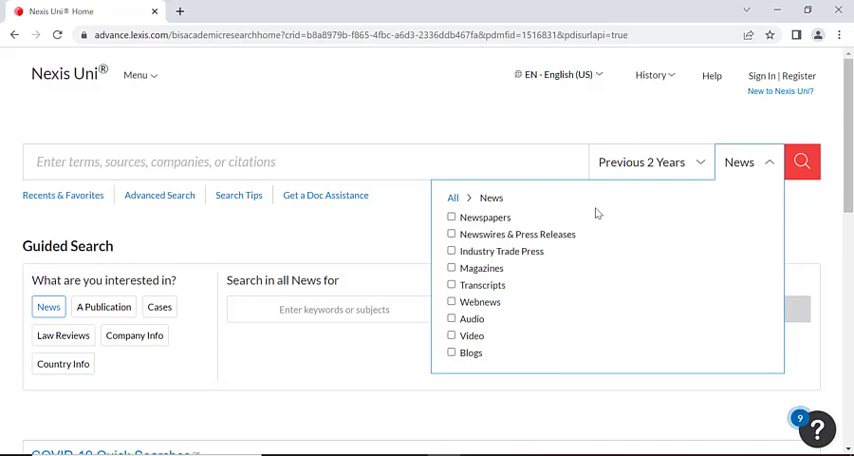
{"action": "mouse_move", "coordinate": [406, 205]}
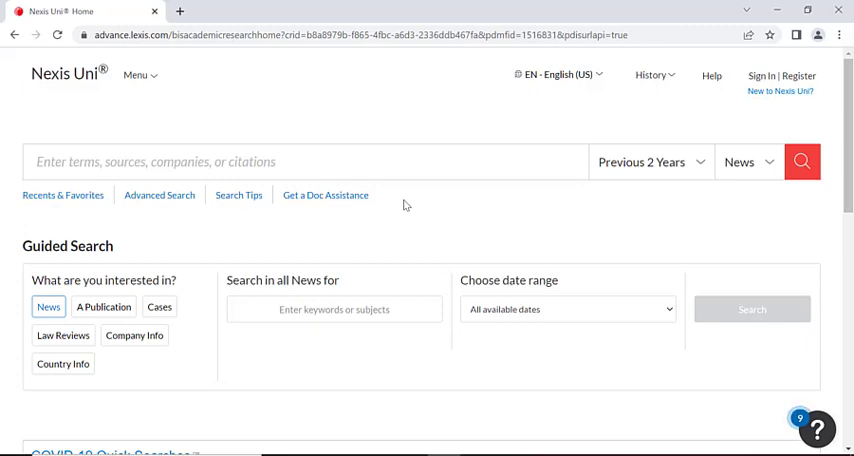
{"action": "mouse_move", "coordinate": [454, 205]}
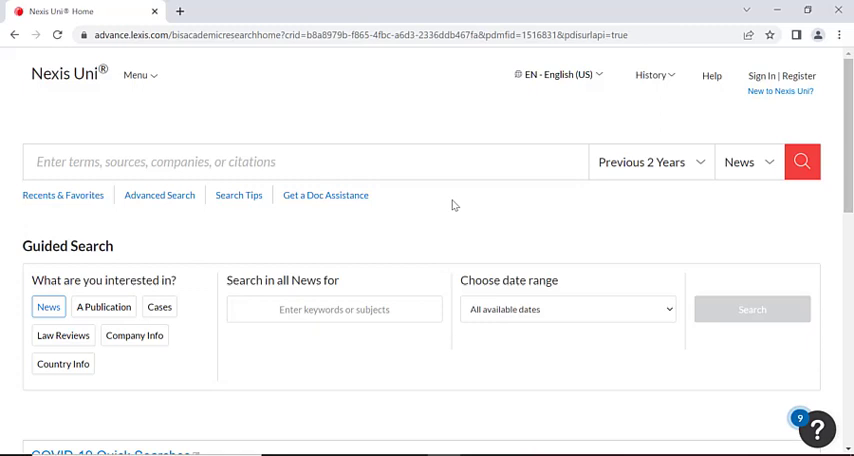
{"action": "mouse_move", "coordinate": [159, 195]}
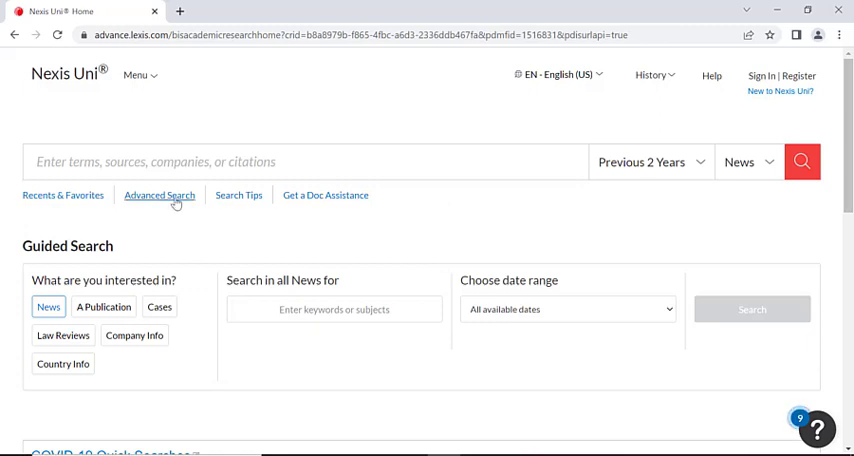
{"action": "mouse_move", "coordinate": [175, 203]}
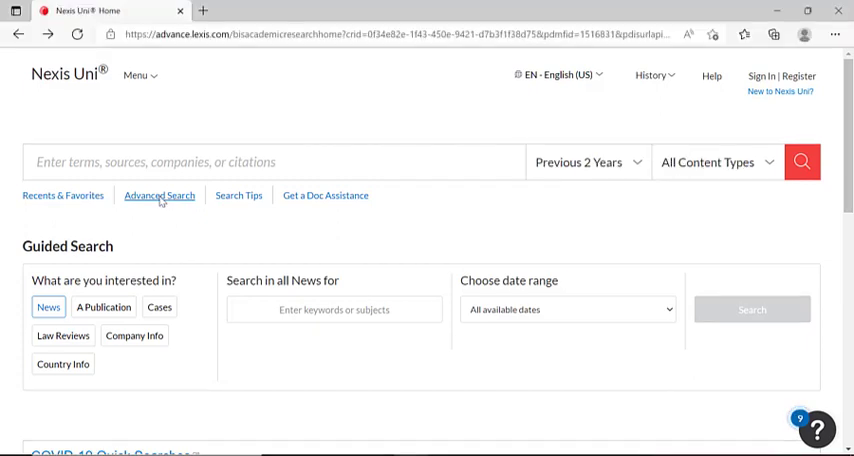
- Follow the Advanced Search link below the Nexis Uni search bar
{"action": "left_click", "coordinate": [159, 195]}
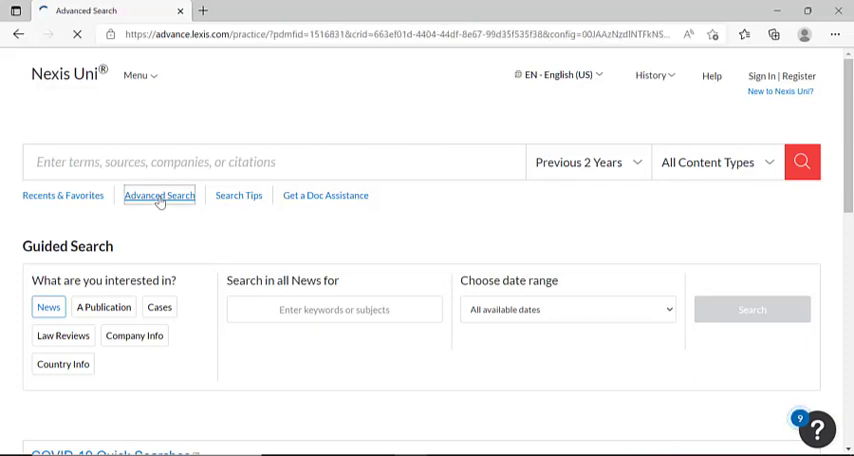
- Open the advanced search form and expand the Term connectors help under Definitions & Help
{"action": "left_click", "coordinate": [160, 195]}
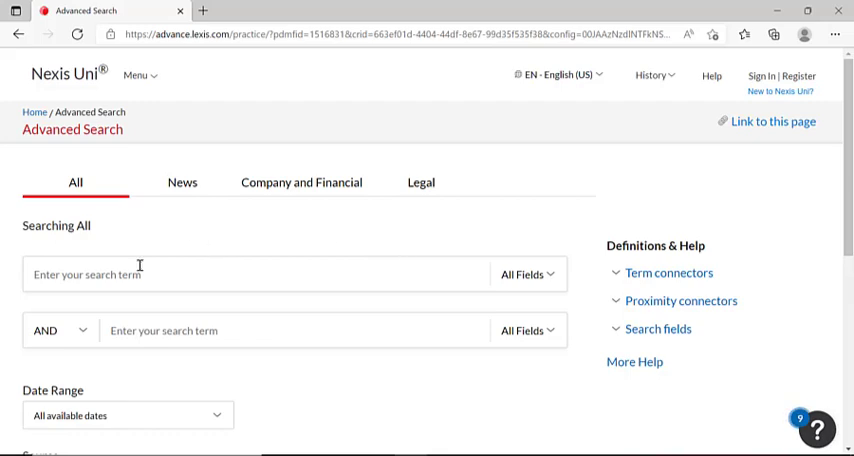
{"action": "mouse_move", "coordinate": [63, 323]}
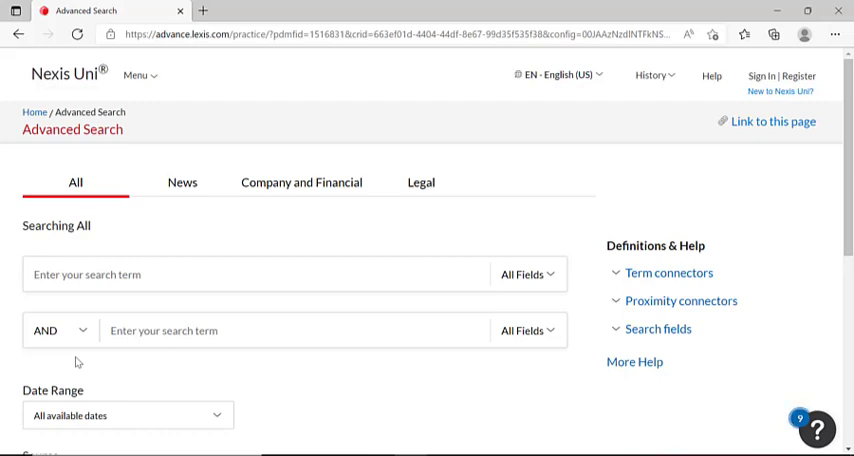
{"action": "mouse_move", "coordinate": [715, 256]}
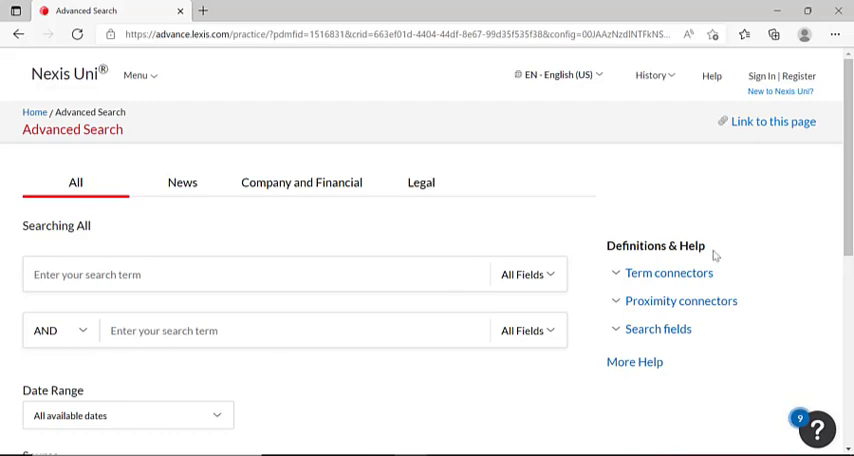
{"action": "mouse_move", "coordinate": [728, 255]}
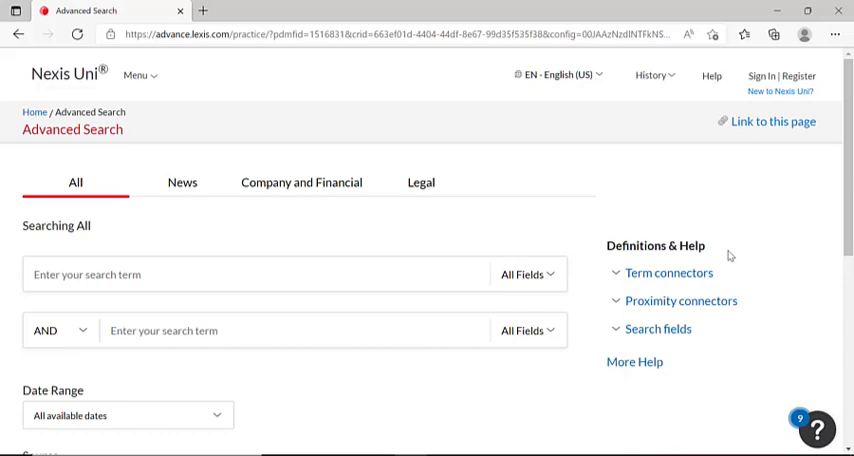
{"action": "mouse_move", "coordinate": [502, 208]}
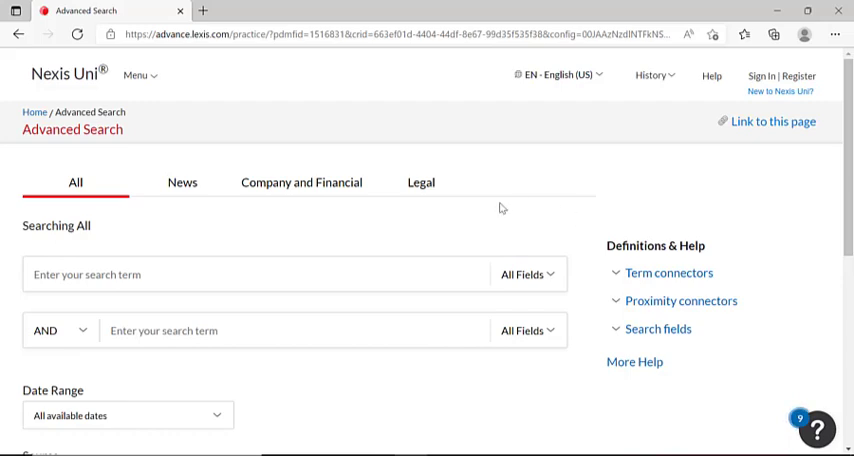
{"action": "mouse_move", "coordinate": [87, 338]}
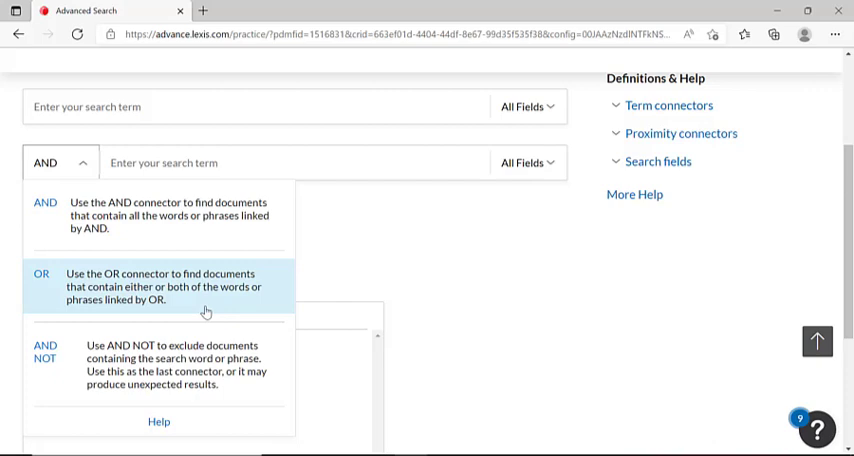
{"action": "mouse_move", "coordinate": [522, 223]}
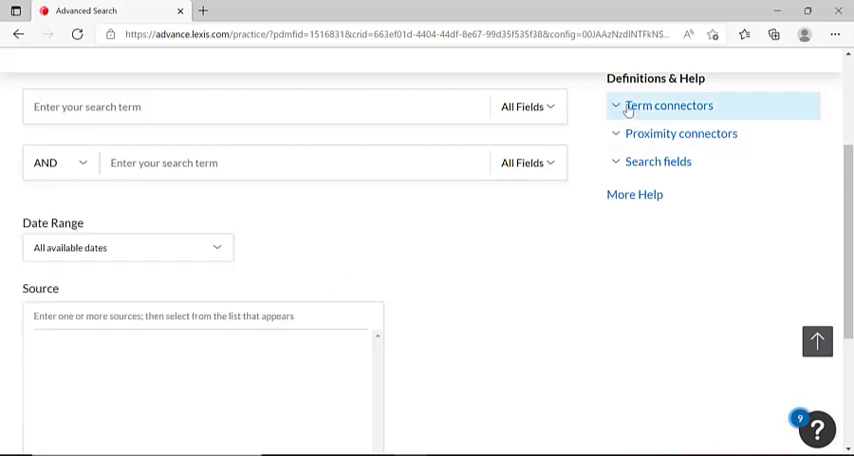
{"action": "left_click", "coordinate": [668, 105]}
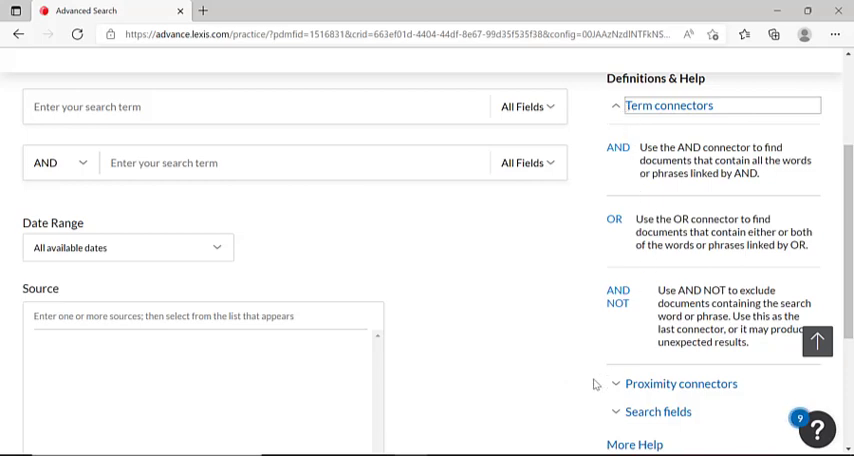
{"action": "scroll", "scroll_direction": "down", "scroll_amount": 3}
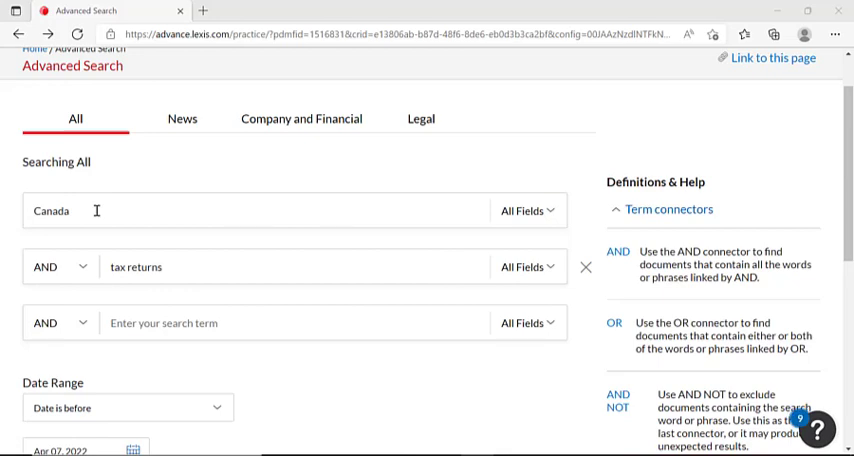
{"action": "mouse_move", "coordinate": [198, 271]}
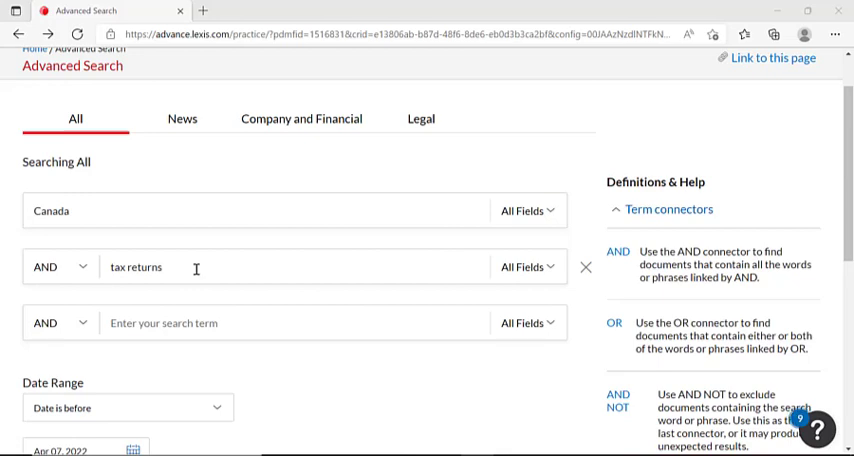
- Set Date Range to 'Date is before' Apr 07, 2022 and run the Canada AND tax returns search
{"action": "scroll", "scroll_direction": "down", "scroll_amount": 3}
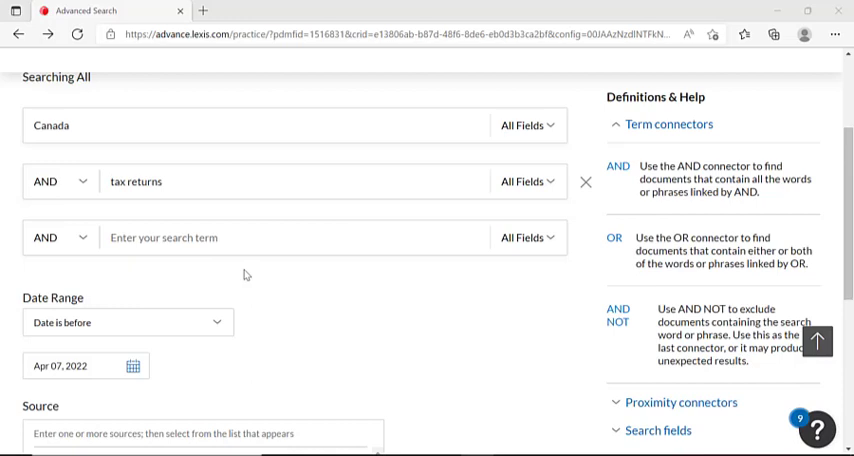
{"action": "scroll", "scroll_direction": "down", "scroll_amount": 3}
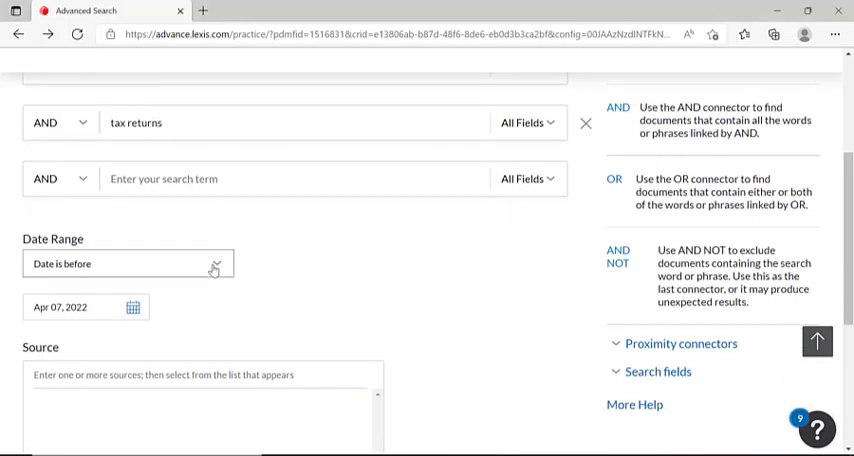
{"action": "left_click", "coordinate": [127, 264]}
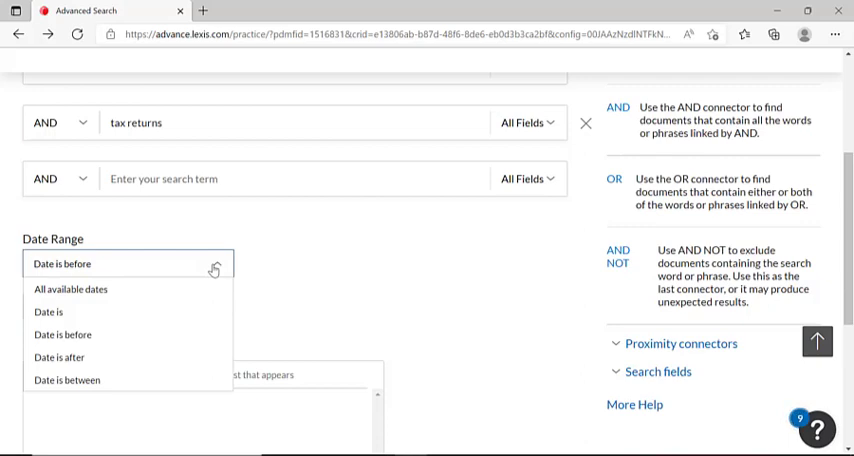
{"action": "mouse_move", "coordinate": [320, 287]}
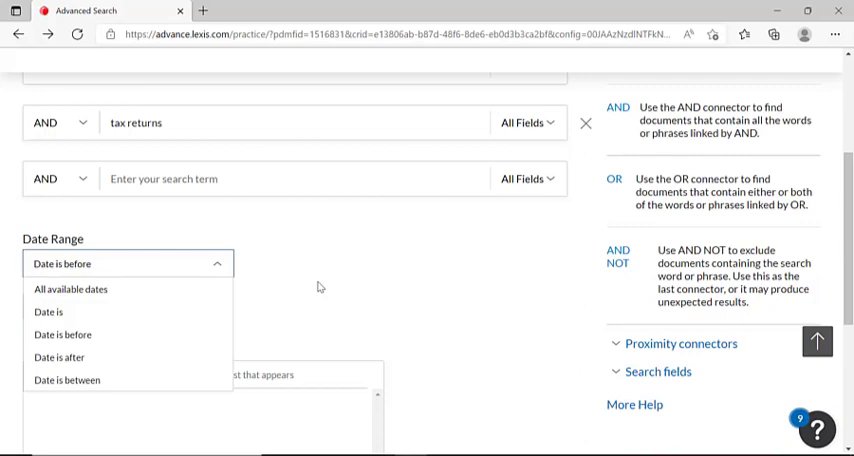
{"action": "left_click", "coordinate": [63, 334]}
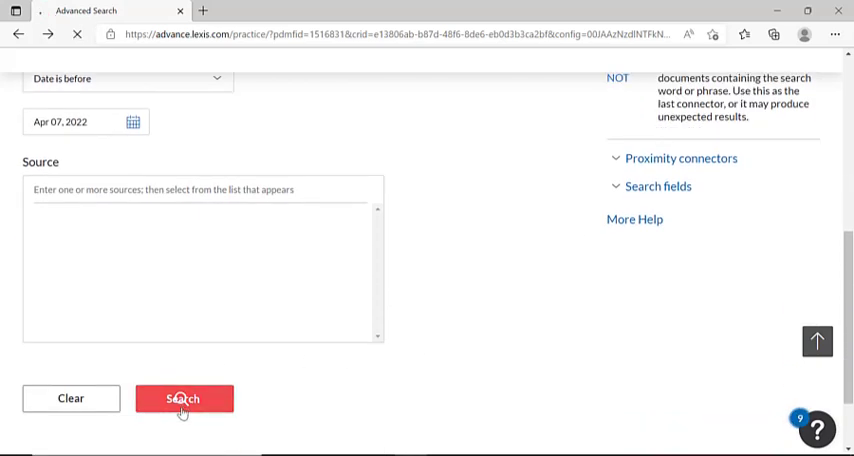
{"action": "left_click", "coordinate": [184, 398]}
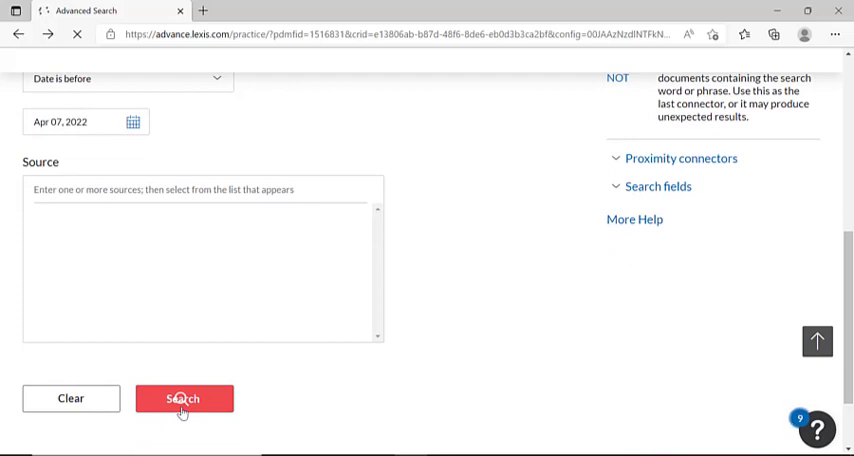
{"action": "left_click", "coordinate": [184, 398]}
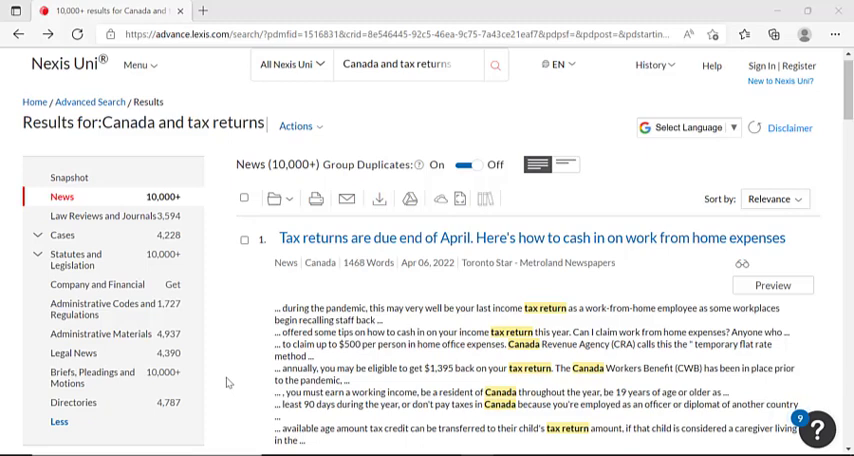
{"action": "mouse_move", "coordinate": [225, 322]}
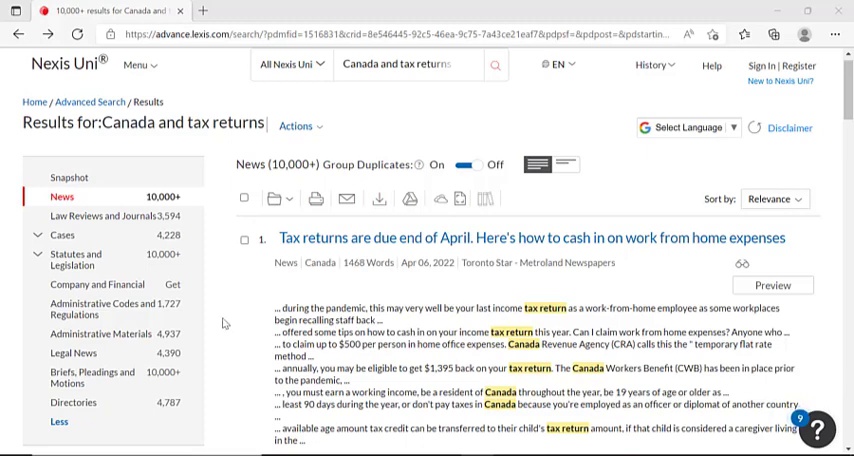
- Scroll the 10,000+ results, then open the Toronto Star article 'Tax returns are due end of April'
{"action": "scroll", "scroll_direction": "down", "scroll_amount": 3}
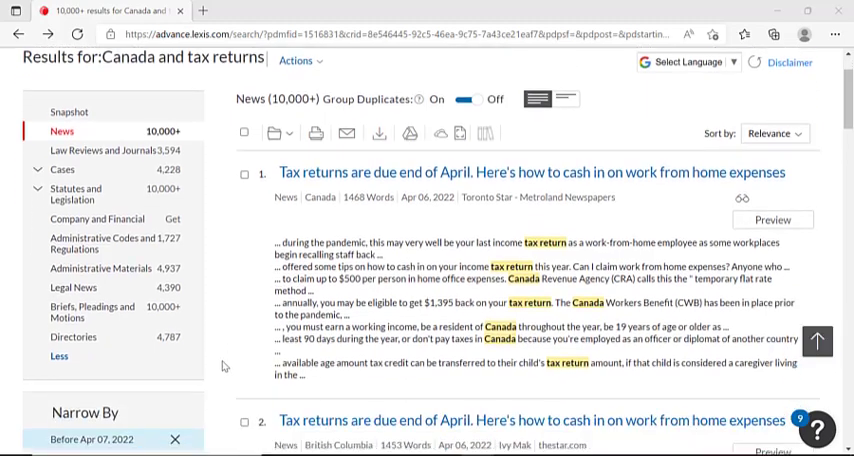
{"action": "scroll", "scroll_direction": "down", "scroll_amount": 3}
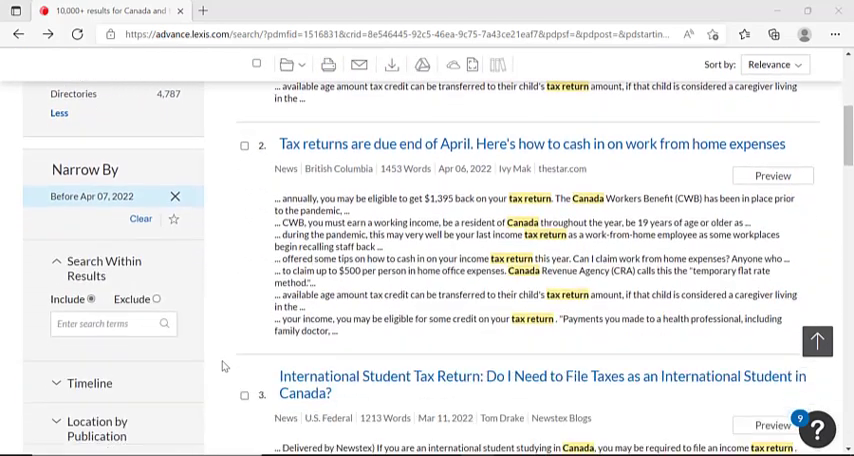
{"action": "scroll", "scroll_direction": "down", "scroll_amount": 3}
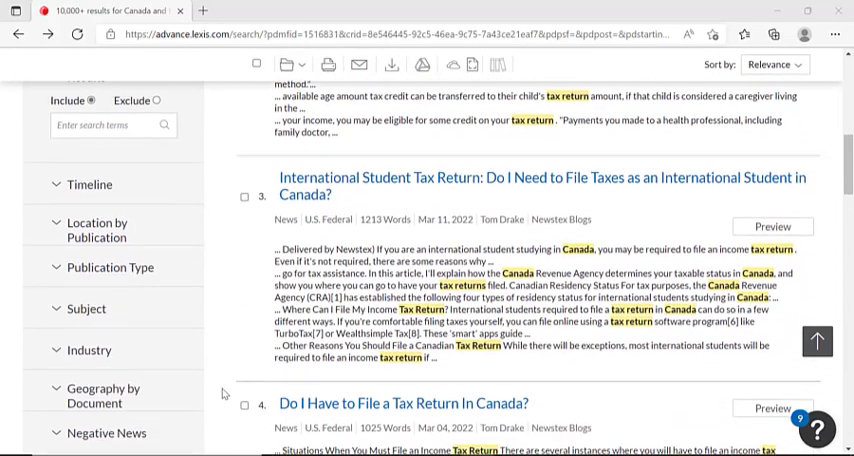
{"action": "scroll", "scroll_direction": "down", "scroll_amount": 3}
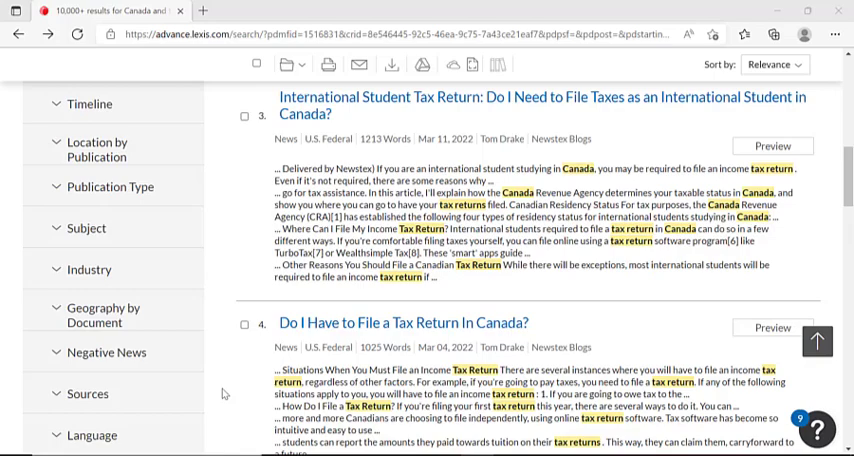
{"action": "scroll", "scroll_direction": "down", "scroll_amount": 3}
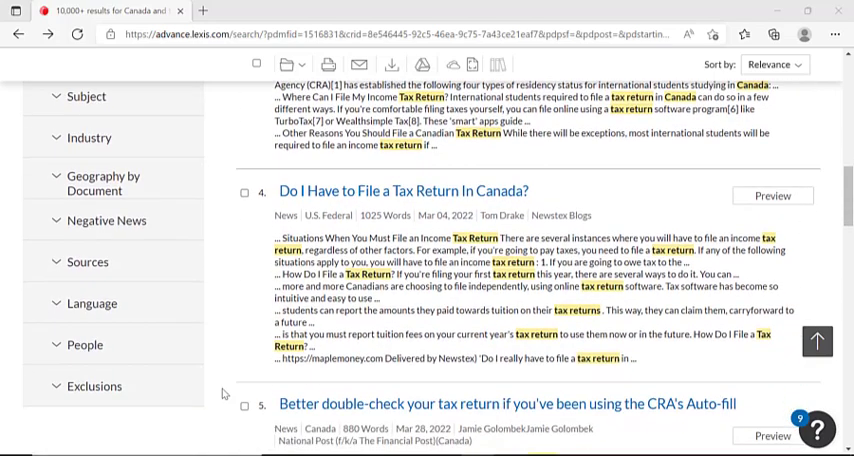
{"action": "scroll", "scroll_direction": "down", "scroll_amount": 3}
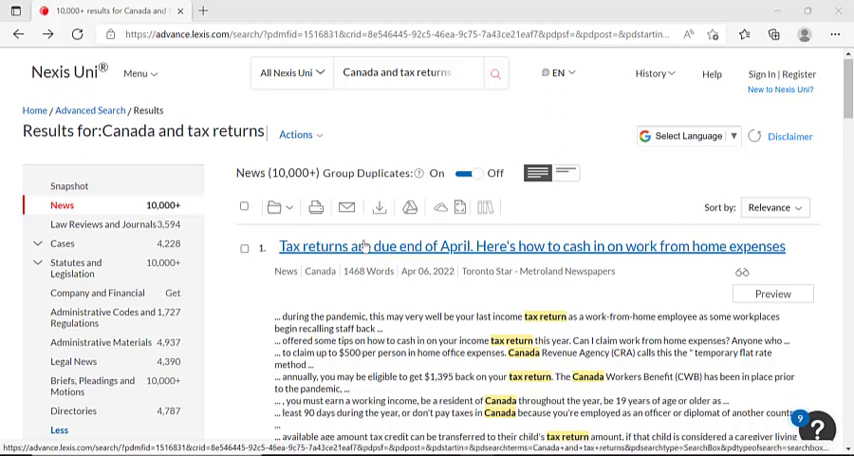
{"action": "left_click", "coordinate": [531, 246]}
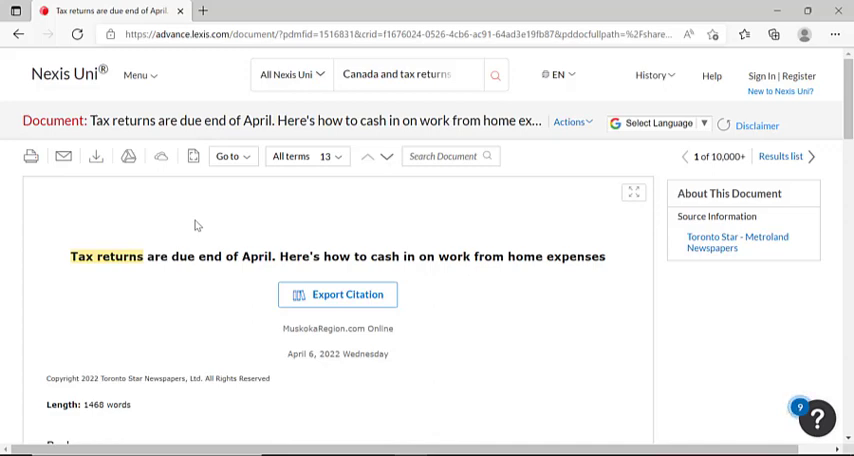
{"action": "mouse_move", "coordinate": [113, 217]}
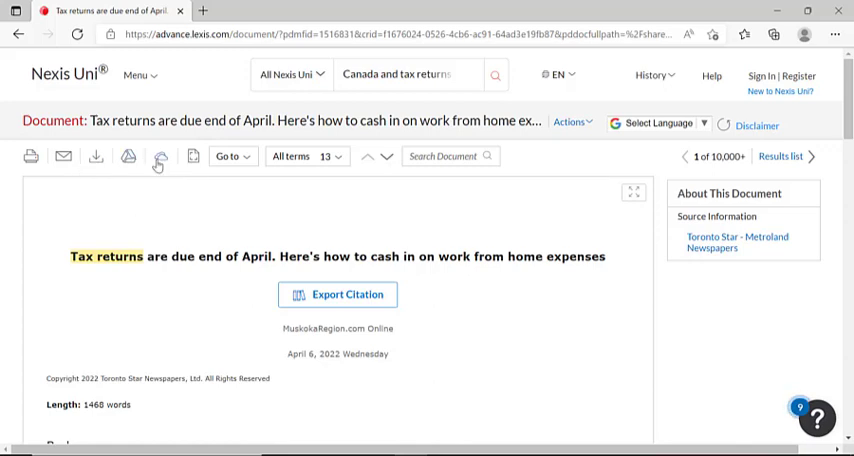
{"action": "mouse_move", "coordinate": [63, 157]}
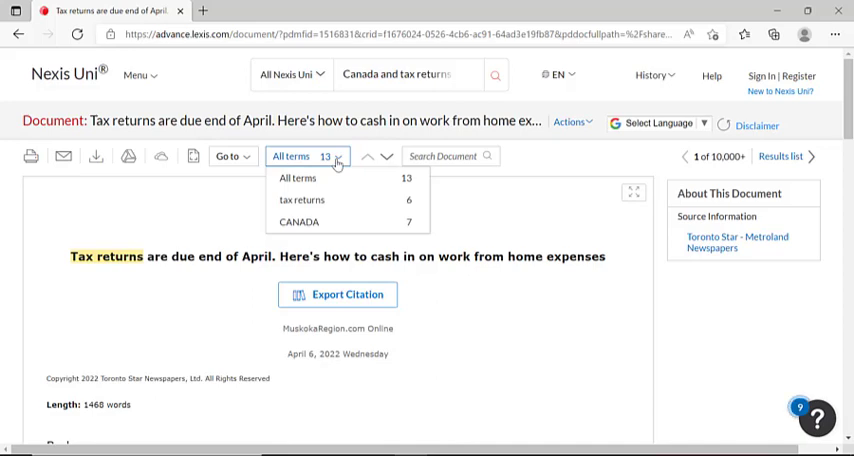
{"action": "mouse_move", "coordinate": [323, 200]}
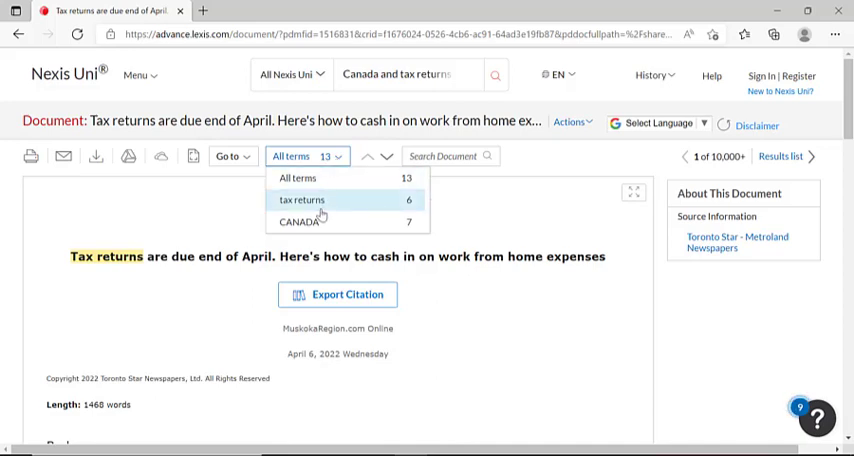
- Limit hit navigation to 'tax returns' terms (1 of 6) and scroll the article body
{"action": "left_click", "coordinate": [305, 199]}
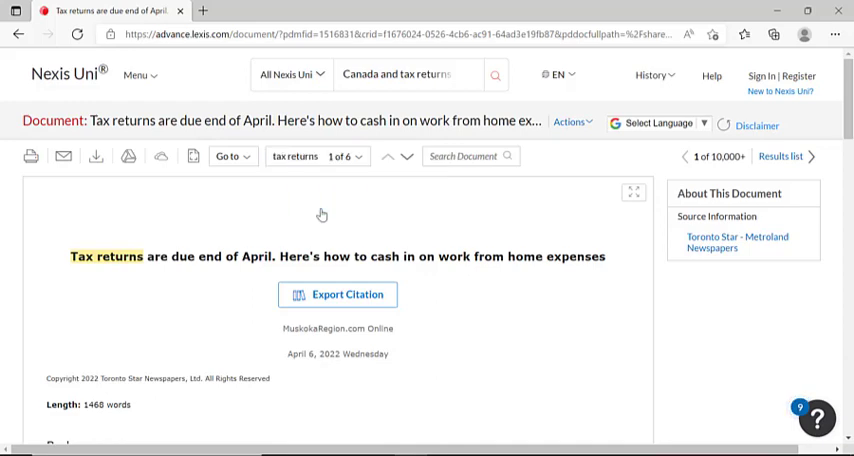
{"action": "scroll", "scroll_direction": "down", "scroll_amount": 3}
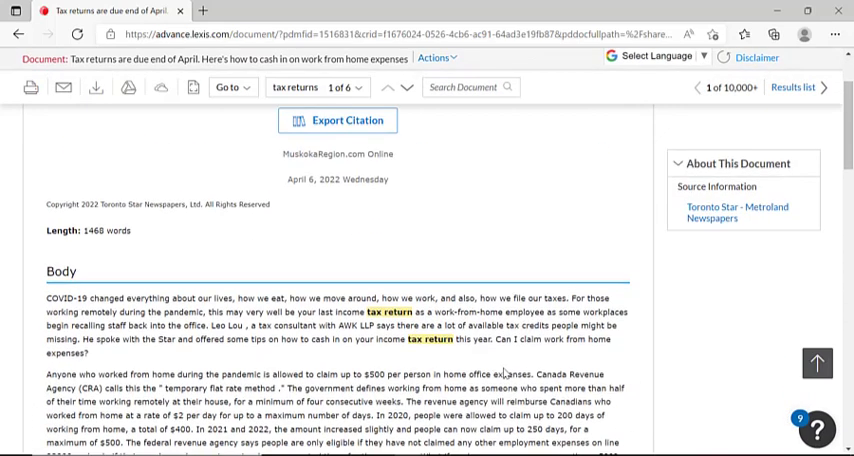
{"action": "scroll", "scroll_direction": "down", "scroll_amount": 3}
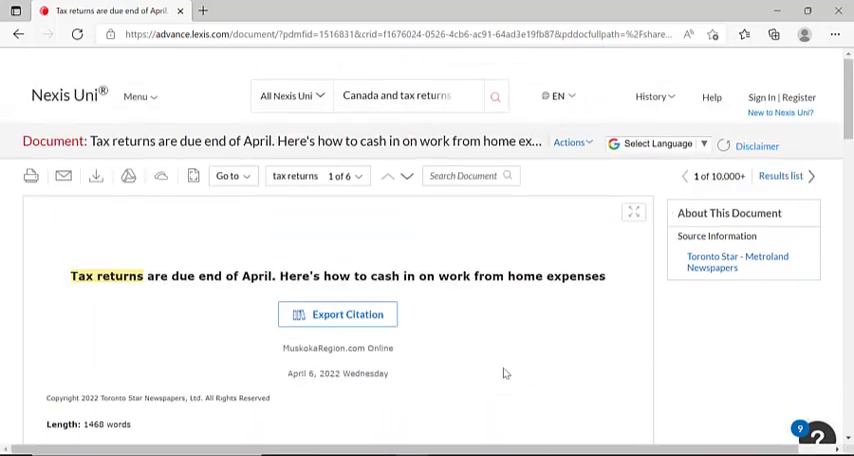
- Bring up the Citation Export dialog with its APA preview for this article
{"action": "scroll", "scroll_direction": "down", "scroll_amount": 3}
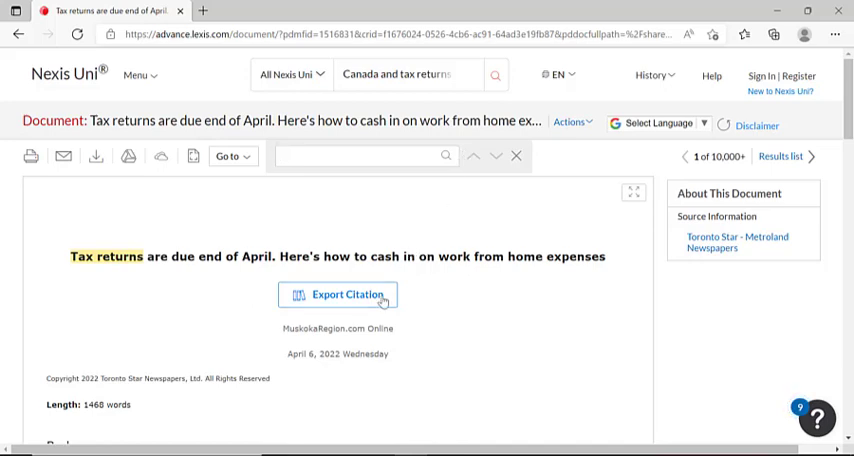
{"action": "left_click", "coordinate": [365, 156]}
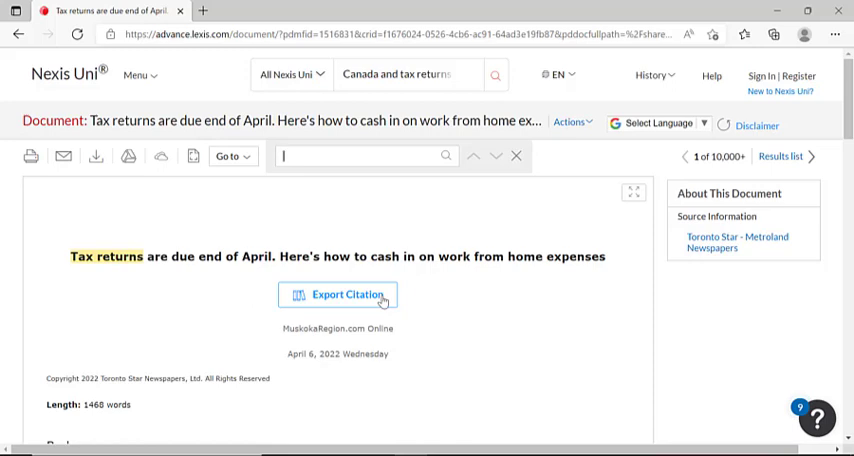
{"action": "left_click", "coordinate": [338, 295]}
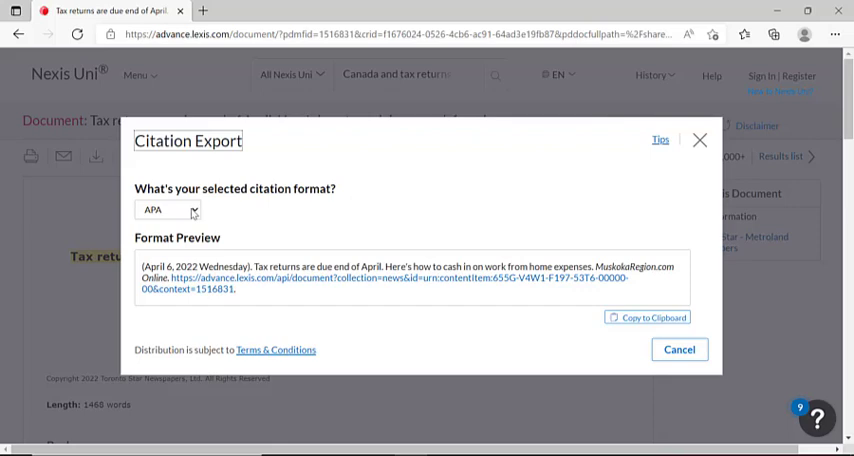
- Open the citation format dropdown listing APA, Bluebook, Chicago and MLA
{"action": "left_click", "coordinate": [167, 210]}
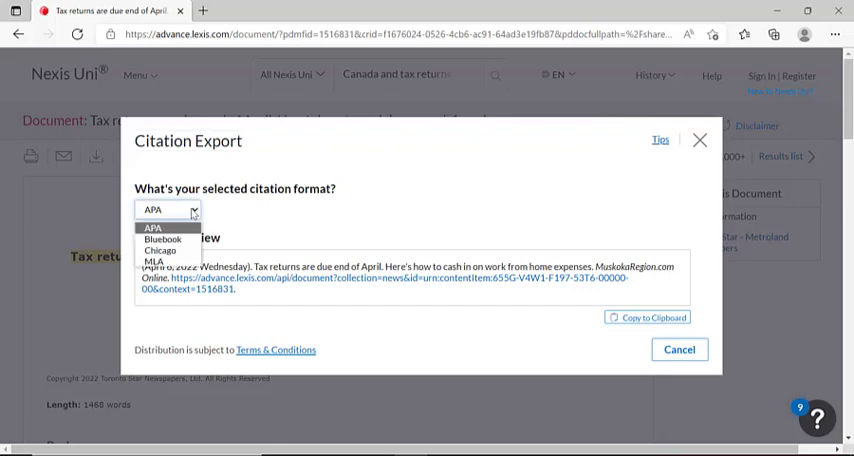